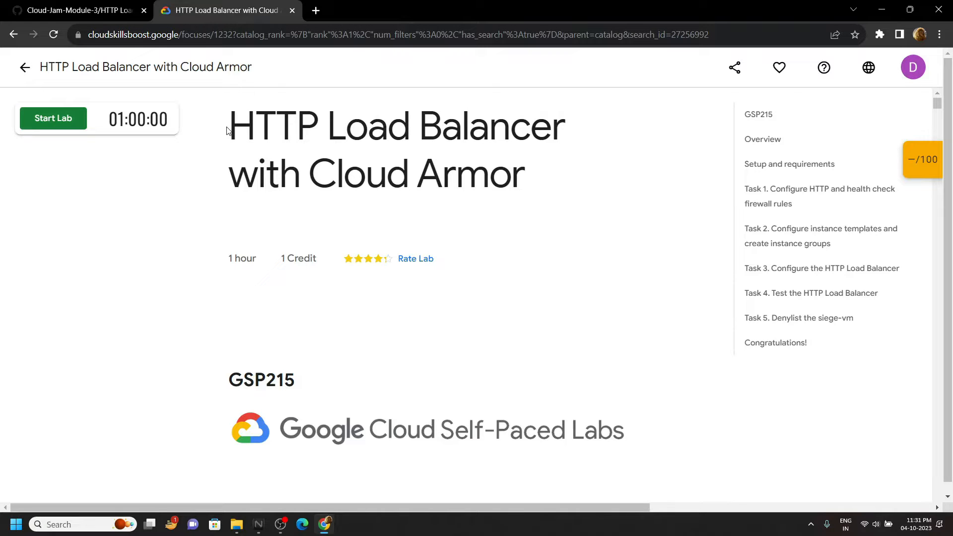
# Start the HTTP Load Balancer with Cloud Armor lab so credentials are provisioned.
pyautogui.moveTo(229, 126); pyautogui.dragTo(443, 126)
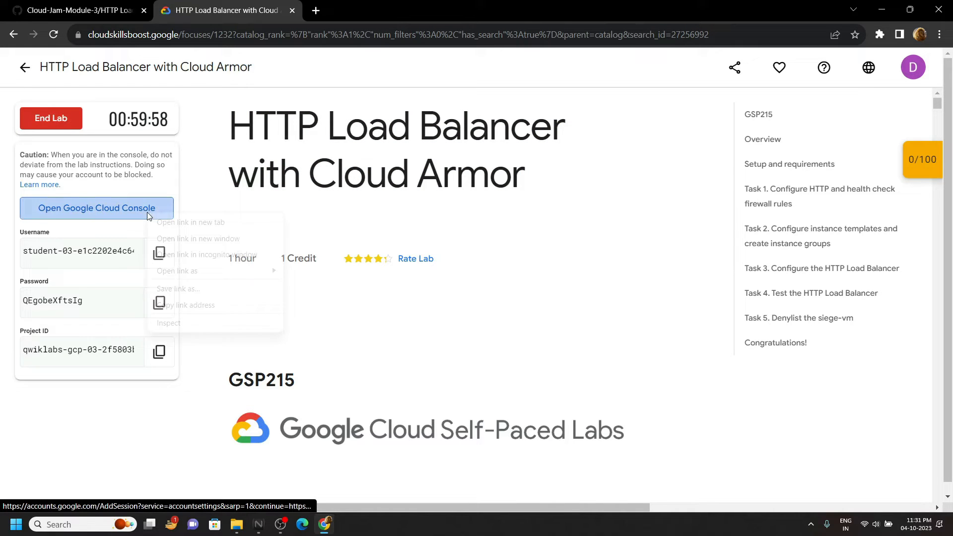
# Sign into the console with the lab student account via an incognito window.
pyautogui.click(206, 255)
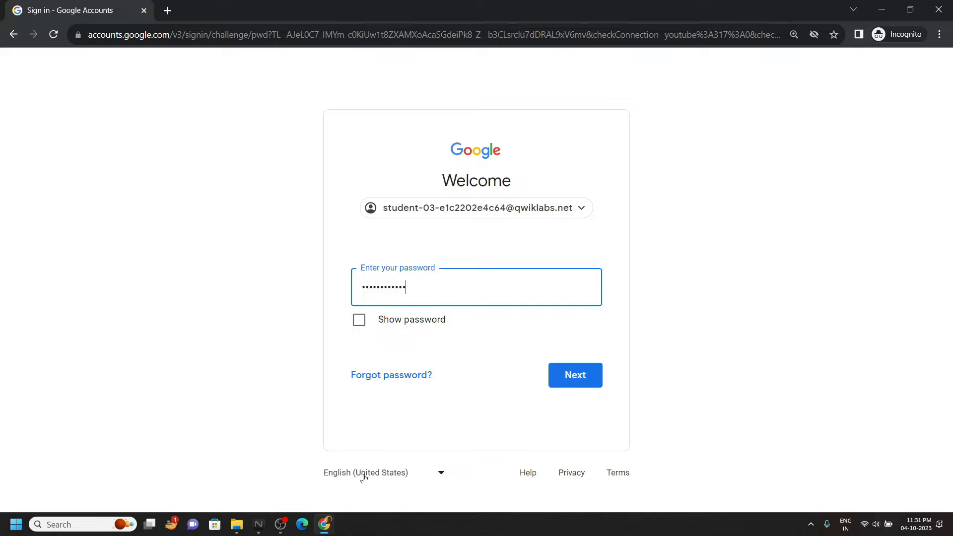
pyautogui.click(574, 375)
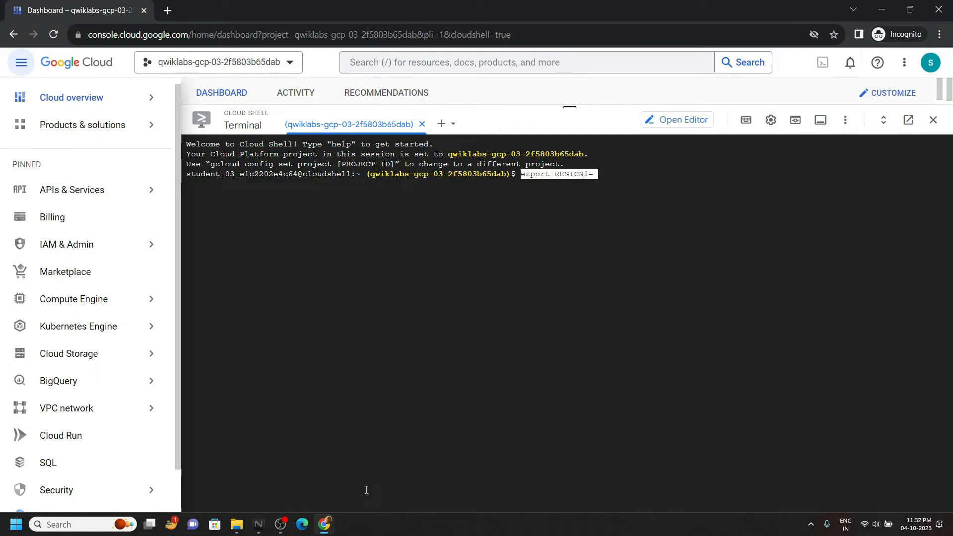
# Copy us-west1 from the lab's instance templates task and export it as REGION1 in Cloud Shell.
pyautogui.click(223, 10)
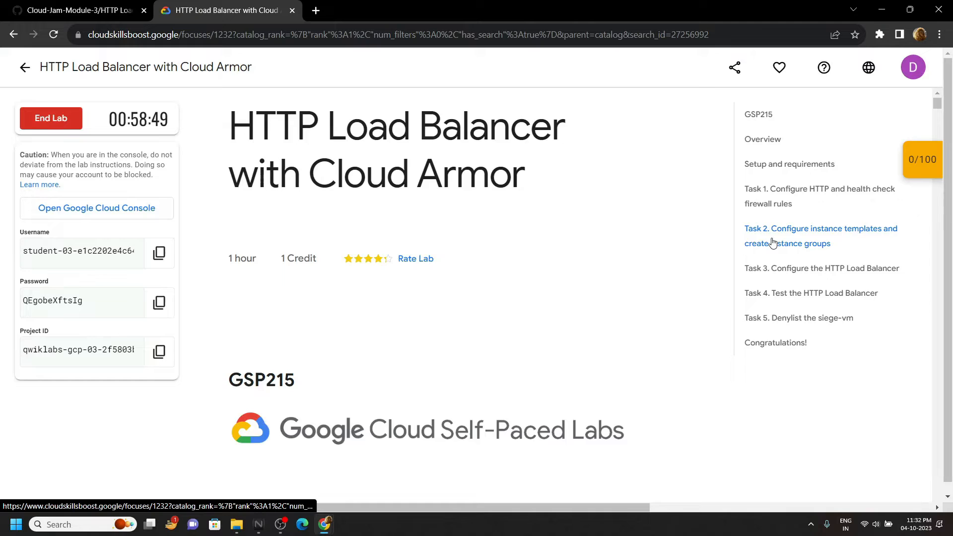
pyautogui.click(821, 236)
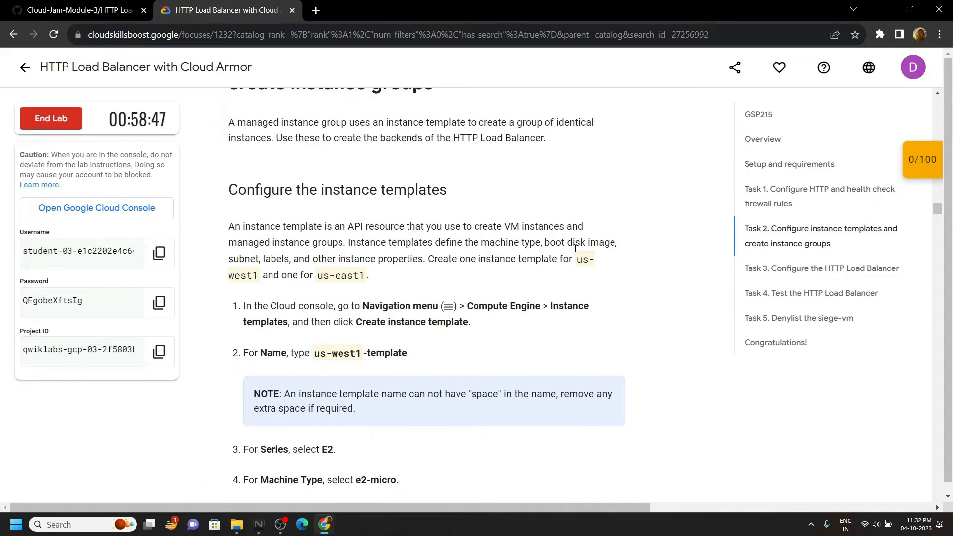
pyautogui.moveTo(576, 259); pyautogui.dragTo(259, 275)
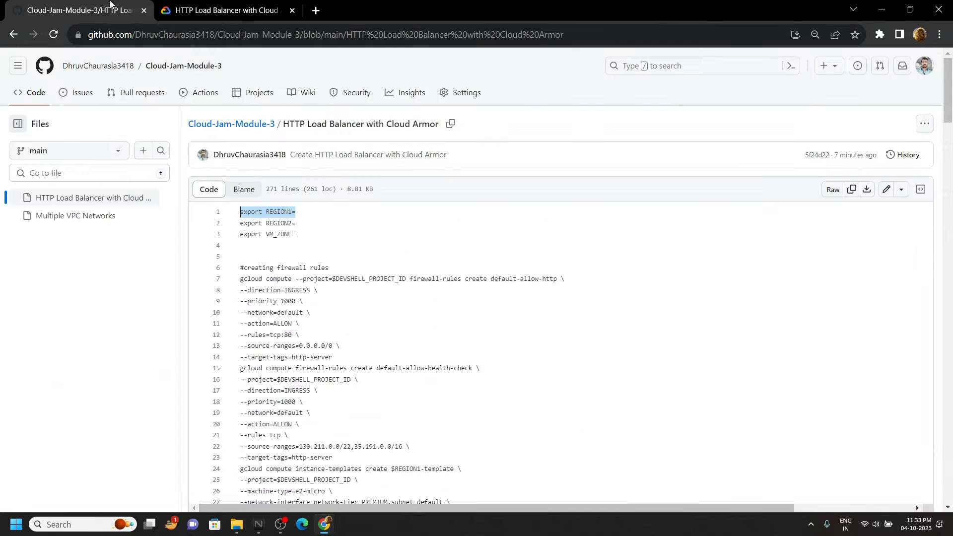
pyautogui.click(267, 223)
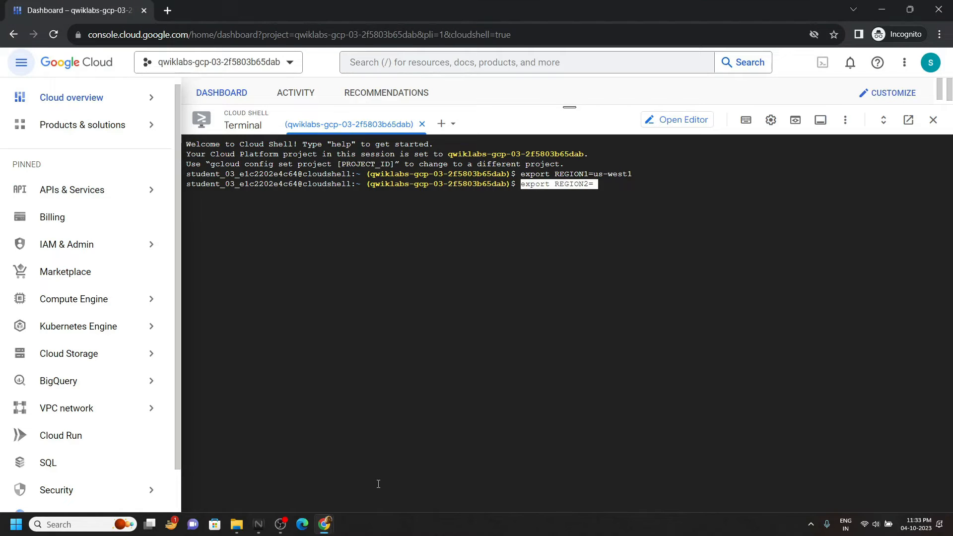
pyautogui.click(225, 10)
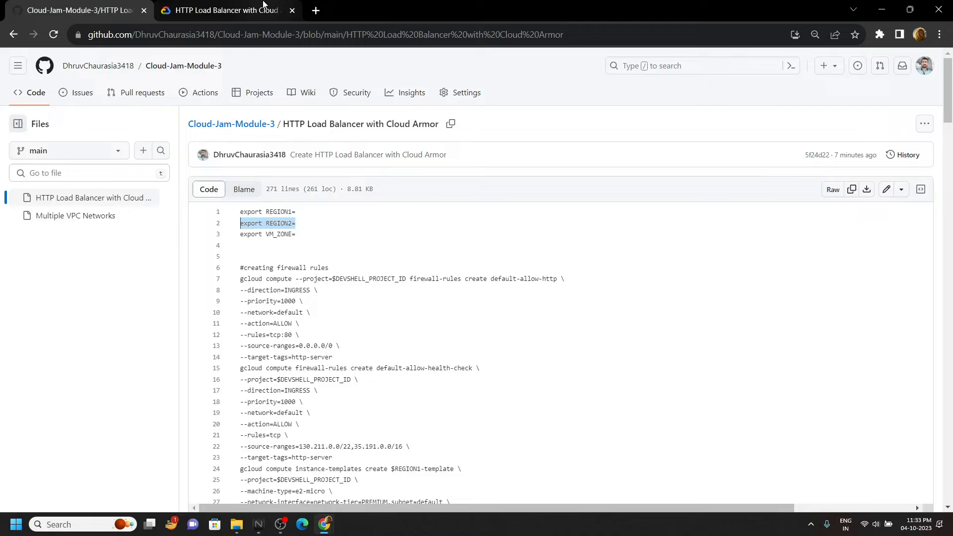
pyautogui.click(225, 10)
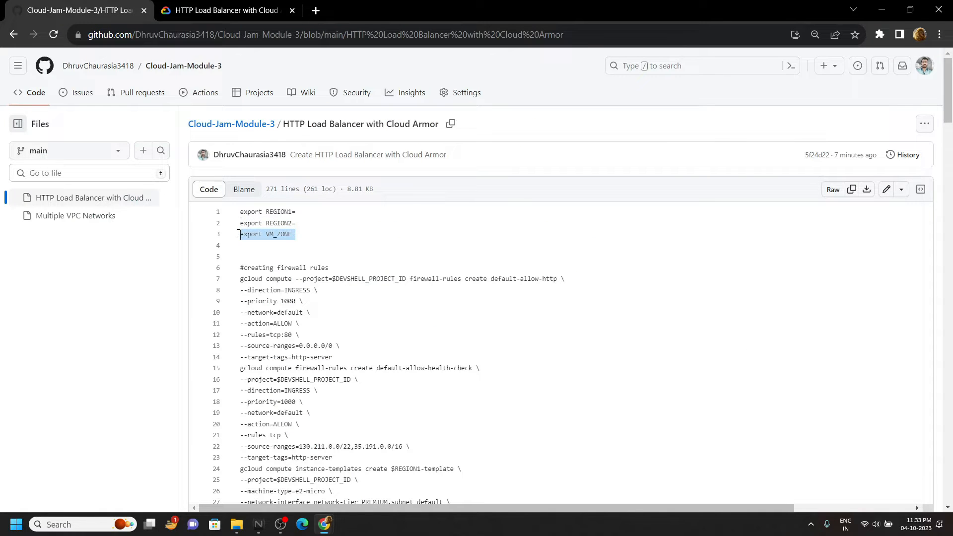
# Export REGION2 as us-east1 and select the europe-west4-a zone from the test load balancer task.
pyautogui.click(75, 10)
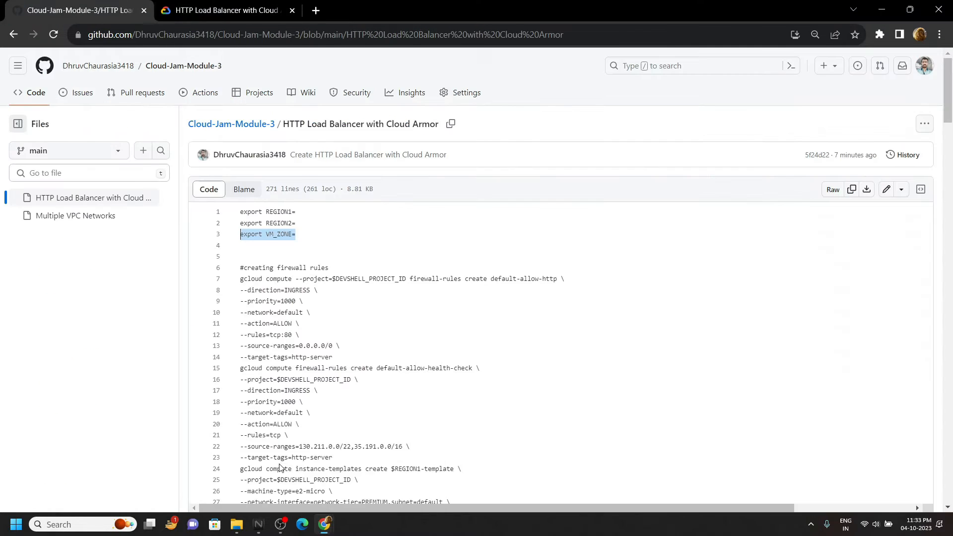
pyautogui.click(225, 10)
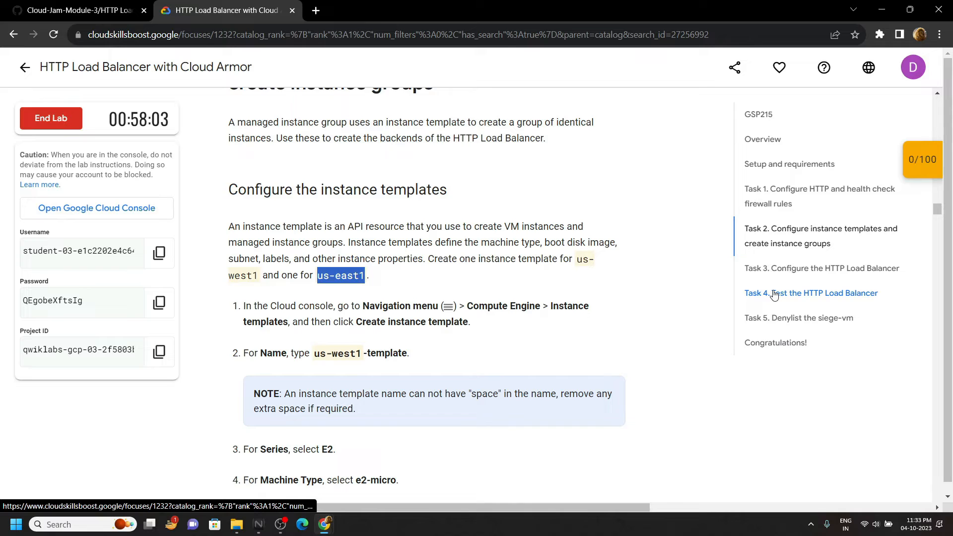
pyautogui.click(811, 293)
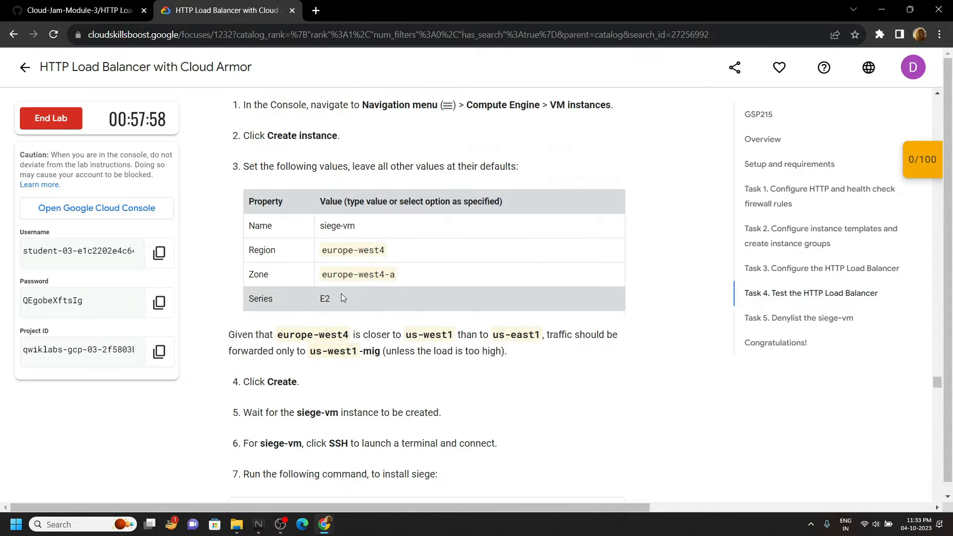
pyautogui.doubleClick(357, 274)
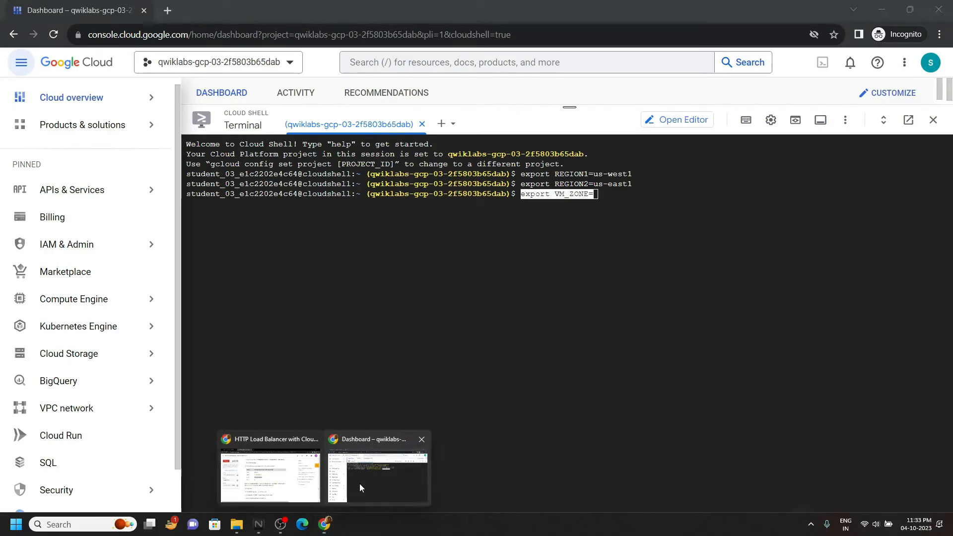
# Set VM_ZONE=europe-west4-a and paste the remaining GitHub load balancer script into Cloud Shell.
pyautogui.write('europe-west4-a')
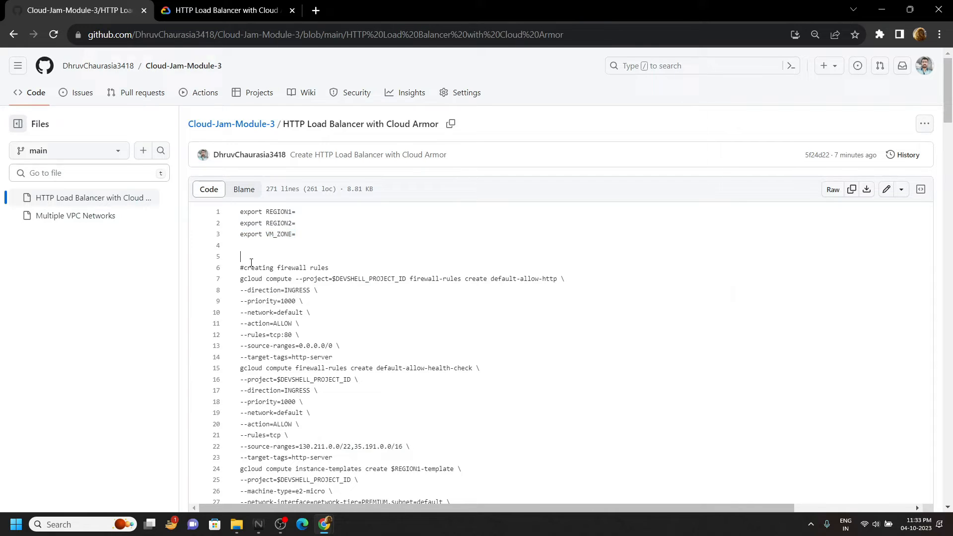
pyautogui.scroll(-3)
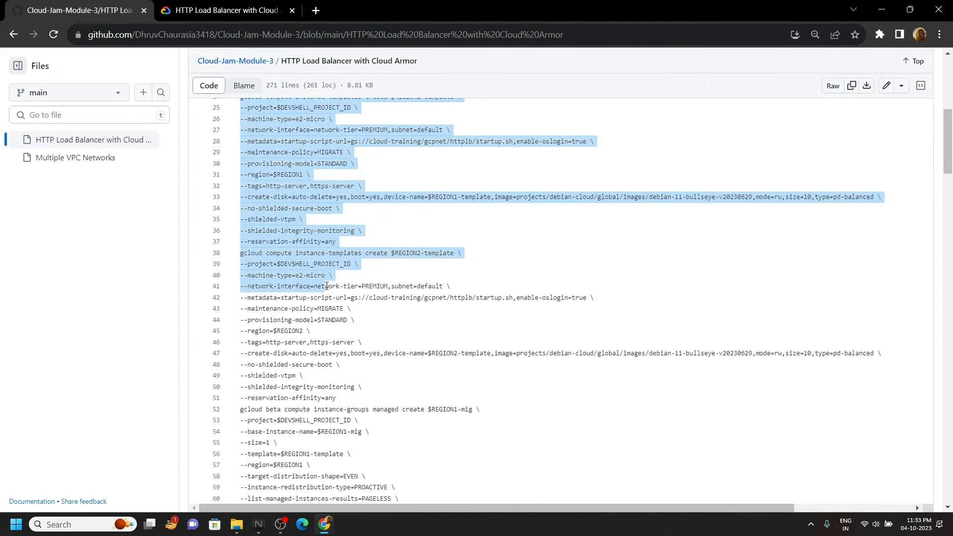
pyautogui.scroll(-3)
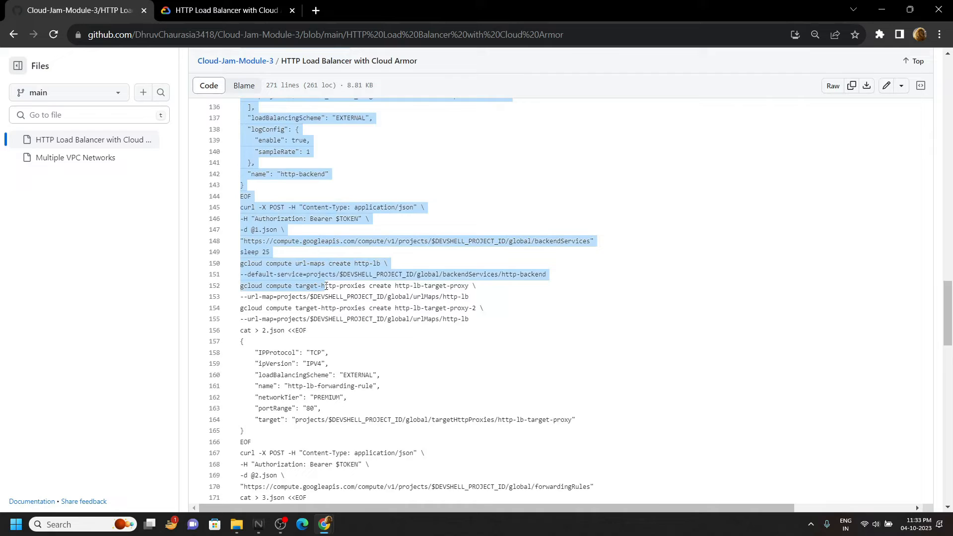
pyautogui.scroll(-3)
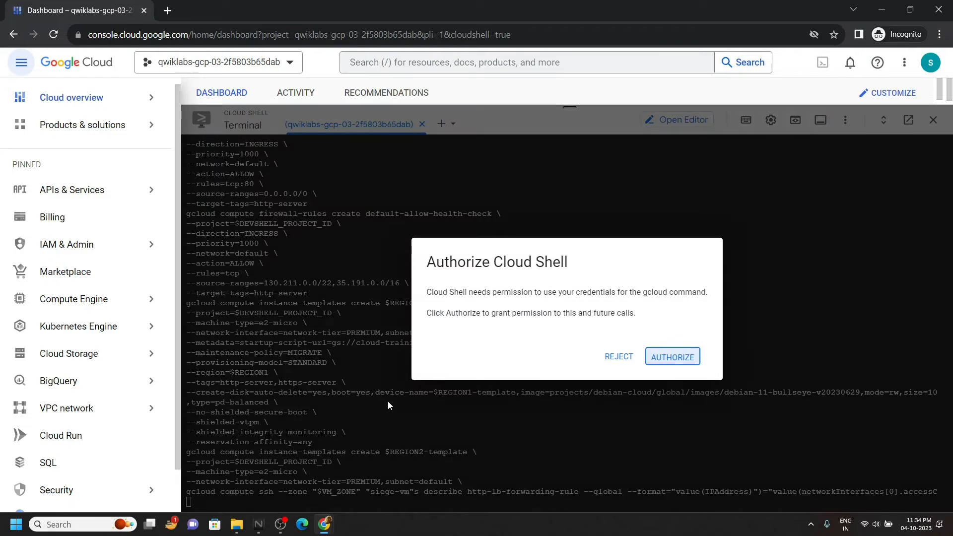
# Authorize Cloud Shell for gcloud and answer y to generate SSH keys for siege-vm.
pyautogui.click(673, 357)
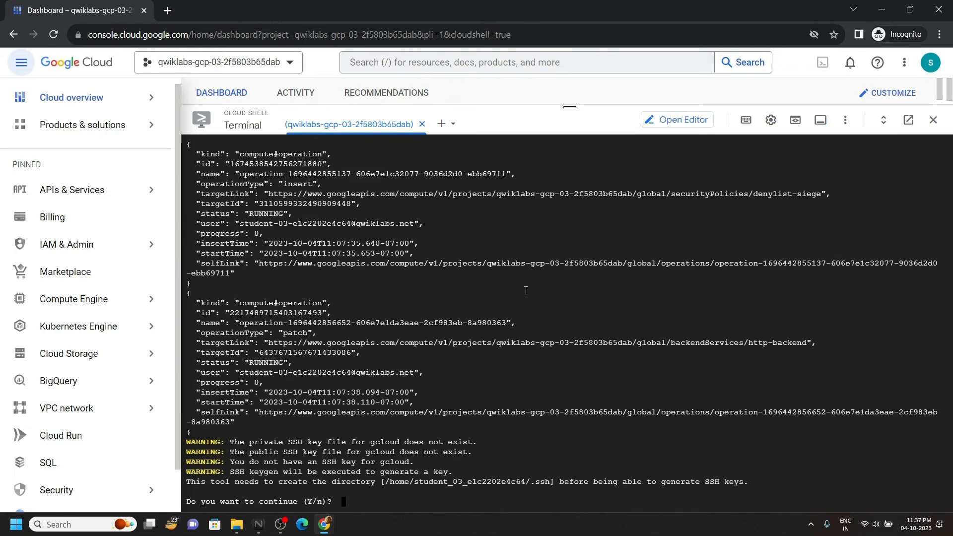
pyautogui.write('y')
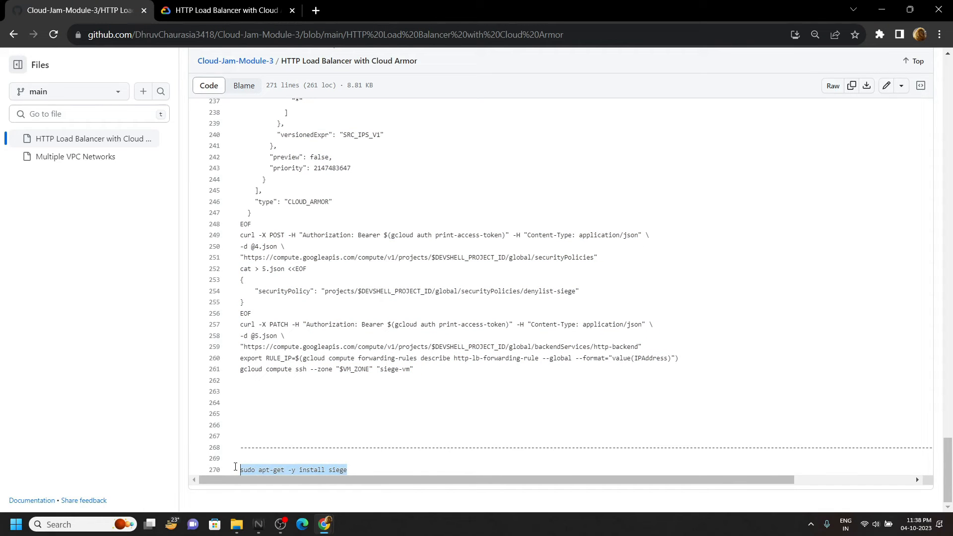
# Run sudo apt-get -y install siege in the siege-vm SSH session.
pyautogui.click(73, 10)
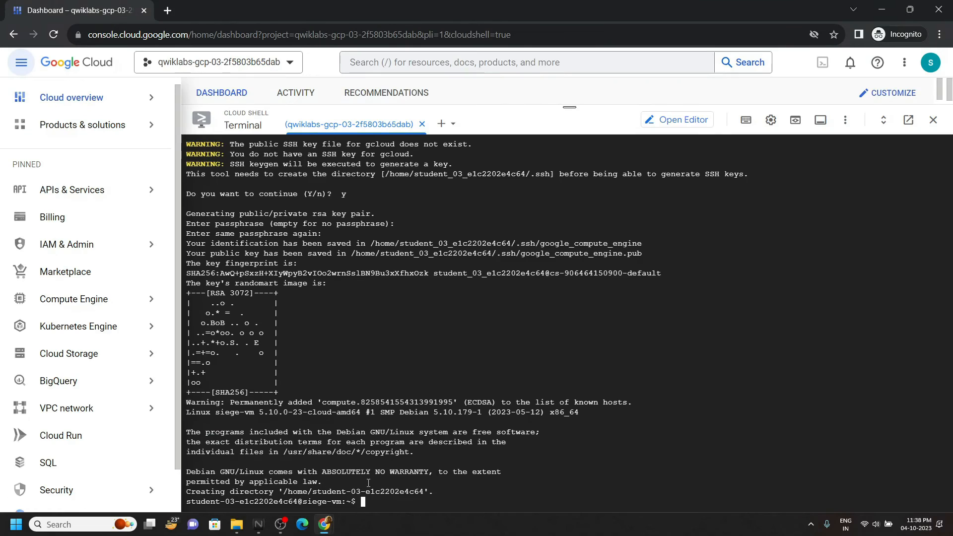
pyautogui.write('sudo apt-get -y install siege')
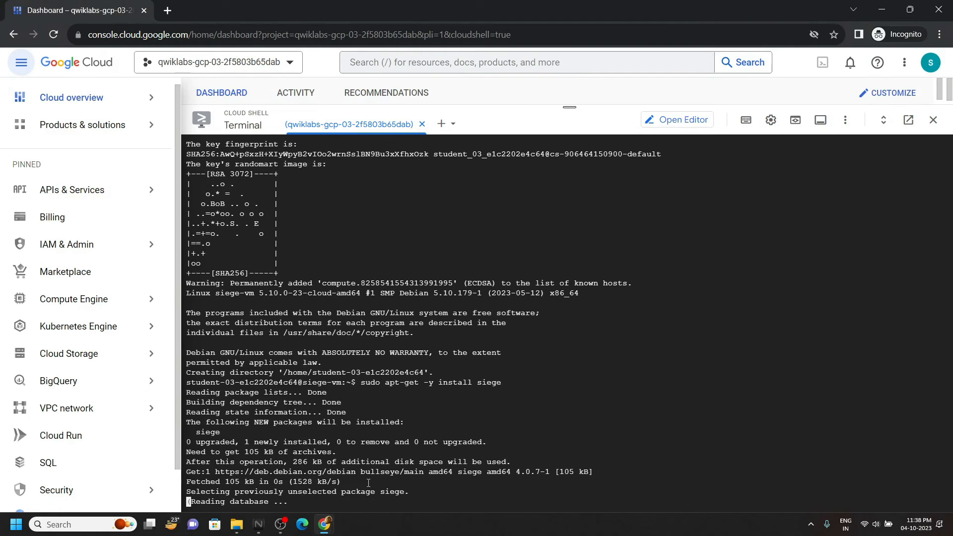